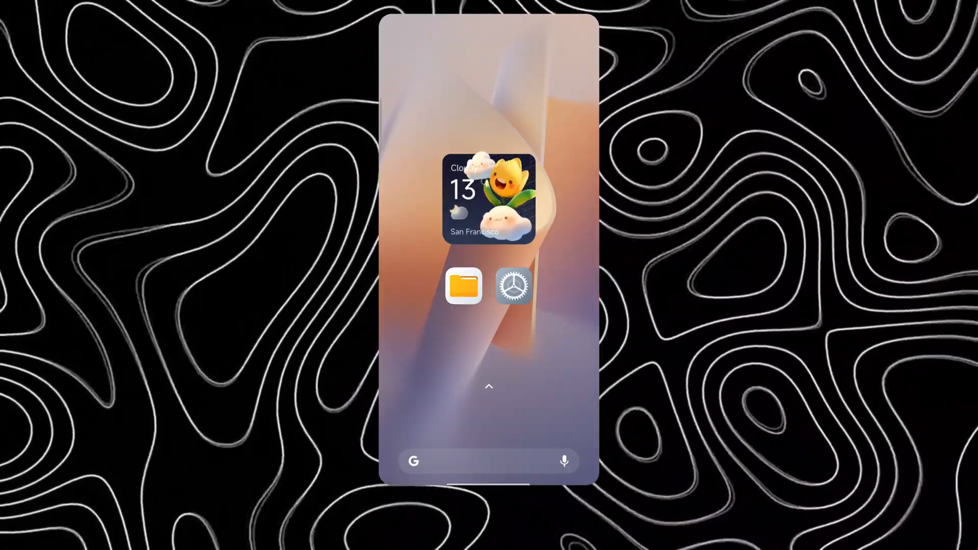
Open the file manager to the Weather Widget folder with Weather.apk and AppVault.apk.
click(463, 287)
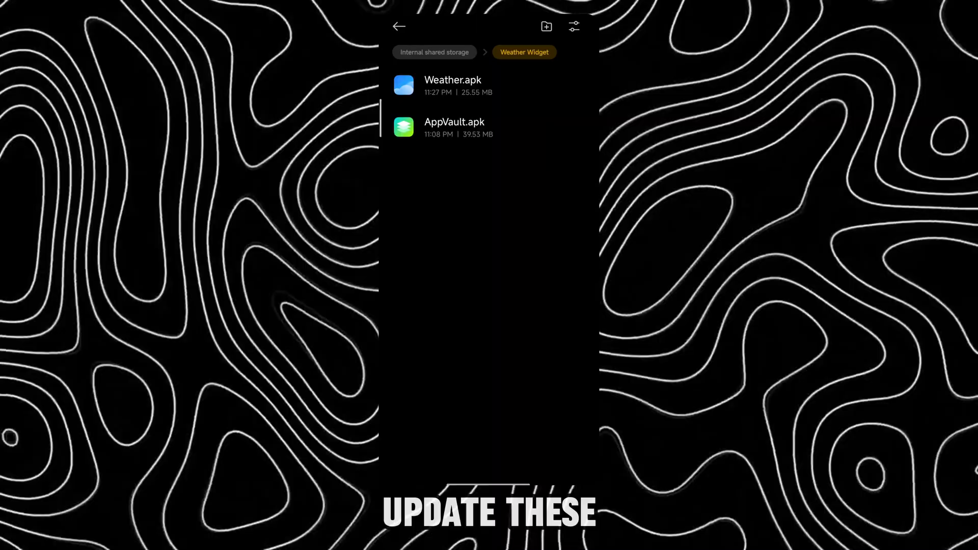
click(452, 86)
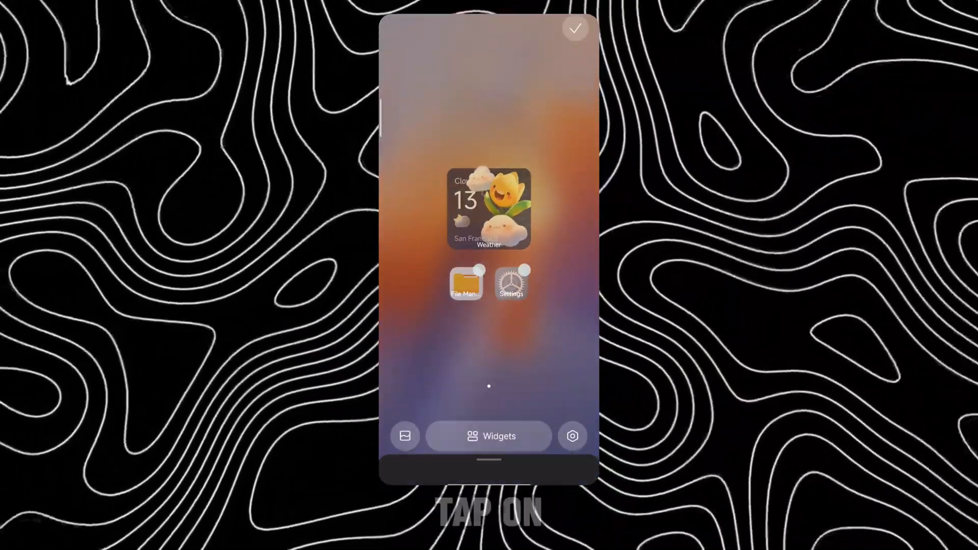
Add a second Weather widget beside the existing one and launch the Weather app for San Francisco.
click(488, 437)
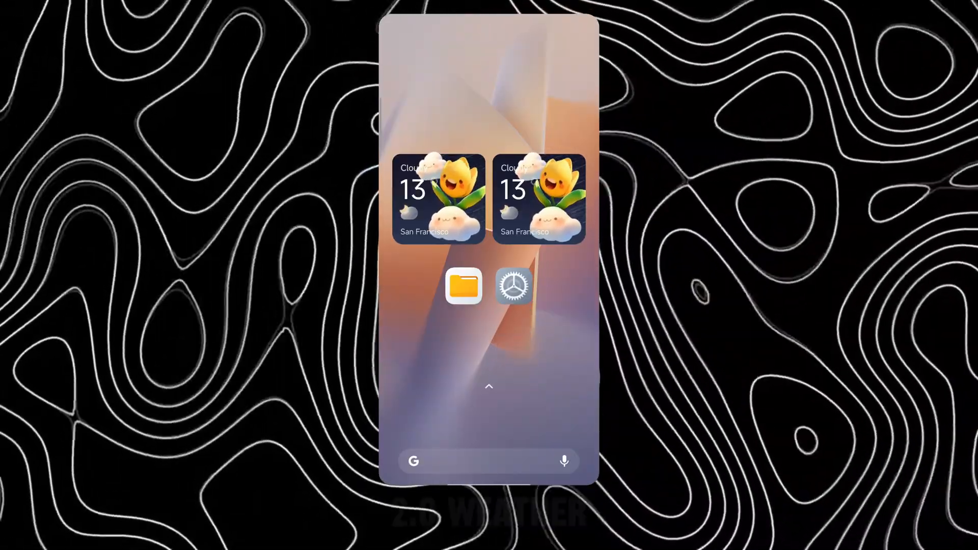
click(437, 199)
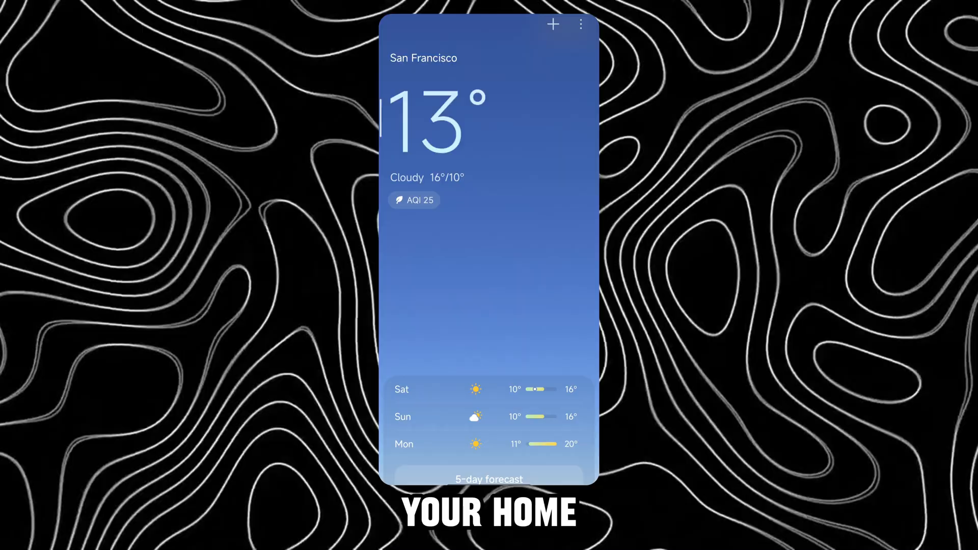